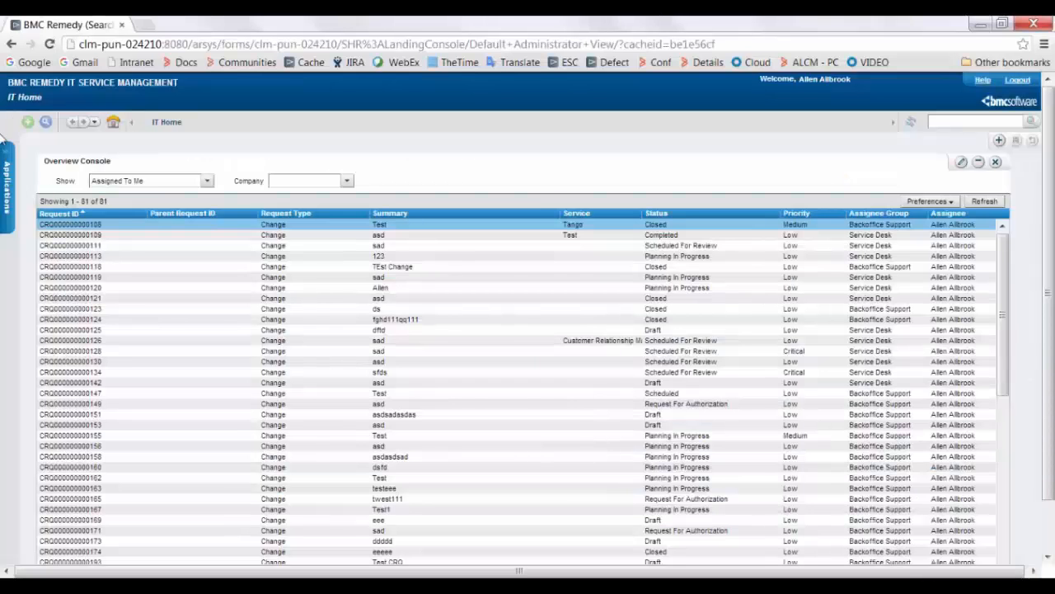
In Application Administration Console custom configuration, select Service Request Management > Advanced > Survey Configuration
{"action": "left_click", "coordinate": [7, 181]}
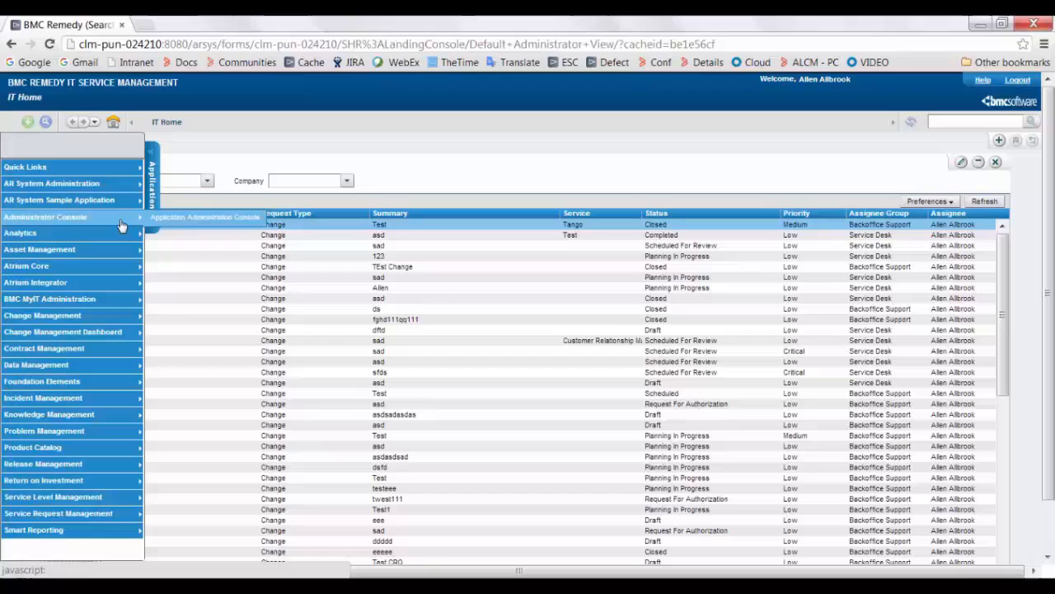
{"action": "left_click", "coordinate": [204, 217]}
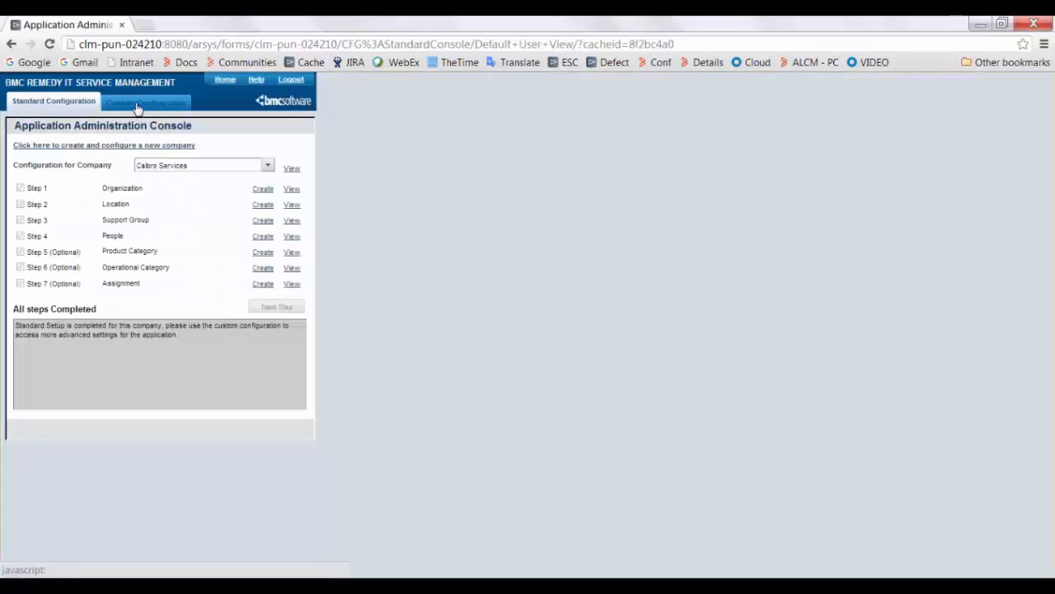
{"action": "left_click", "coordinate": [146, 100]}
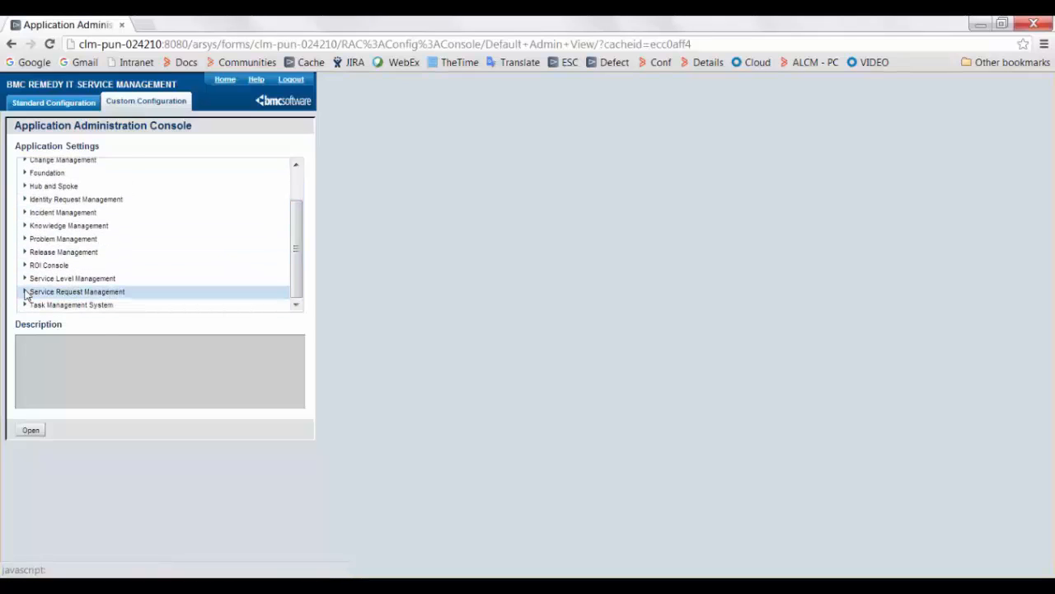
{"action": "left_click", "coordinate": [63, 238]}
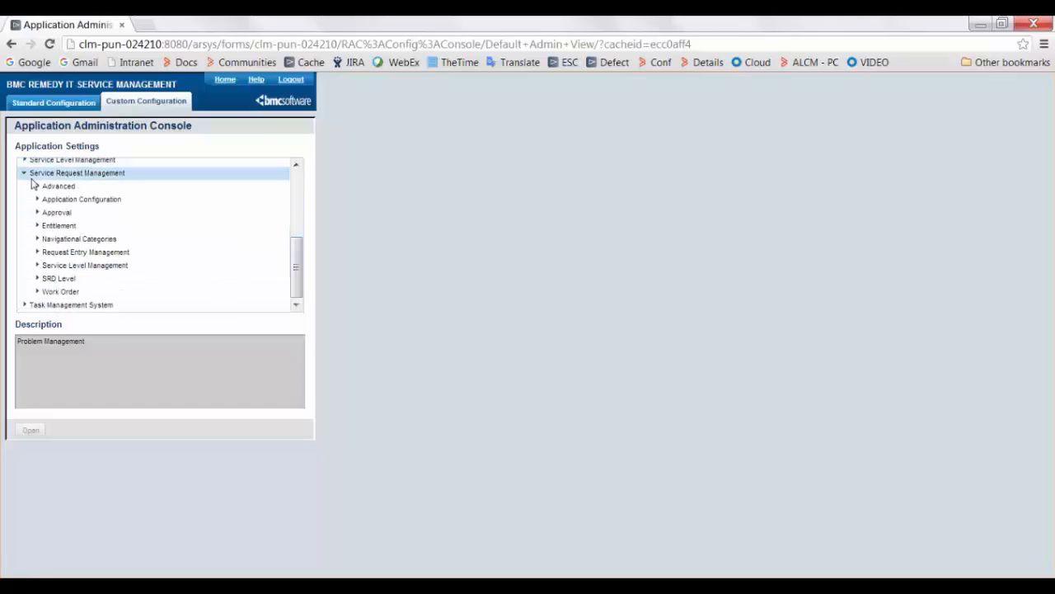
{"action": "left_click", "coordinate": [37, 186]}
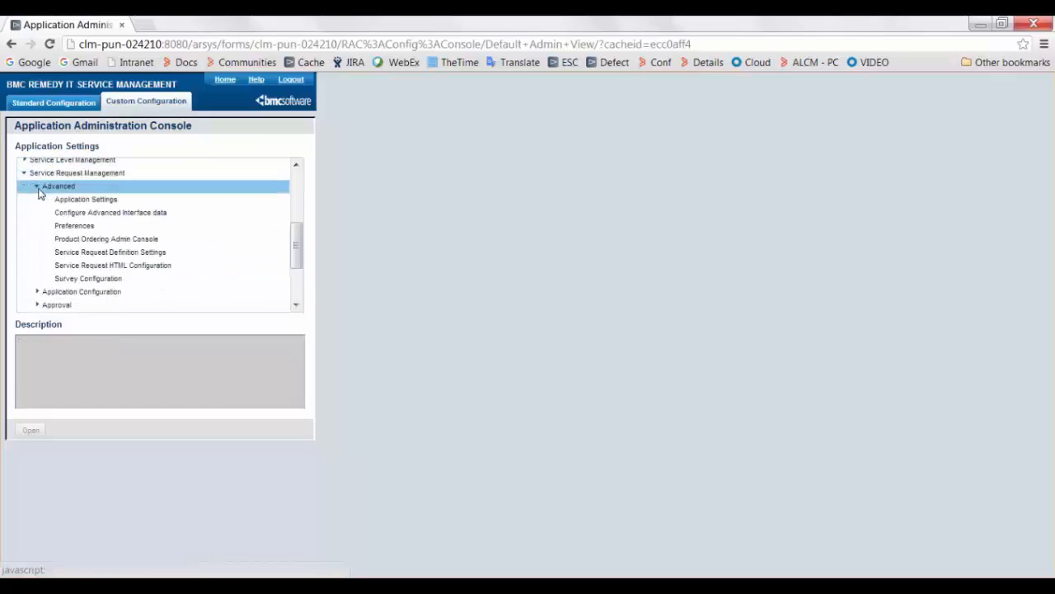
{"action": "left_click", "coordinate": [88, 278]}
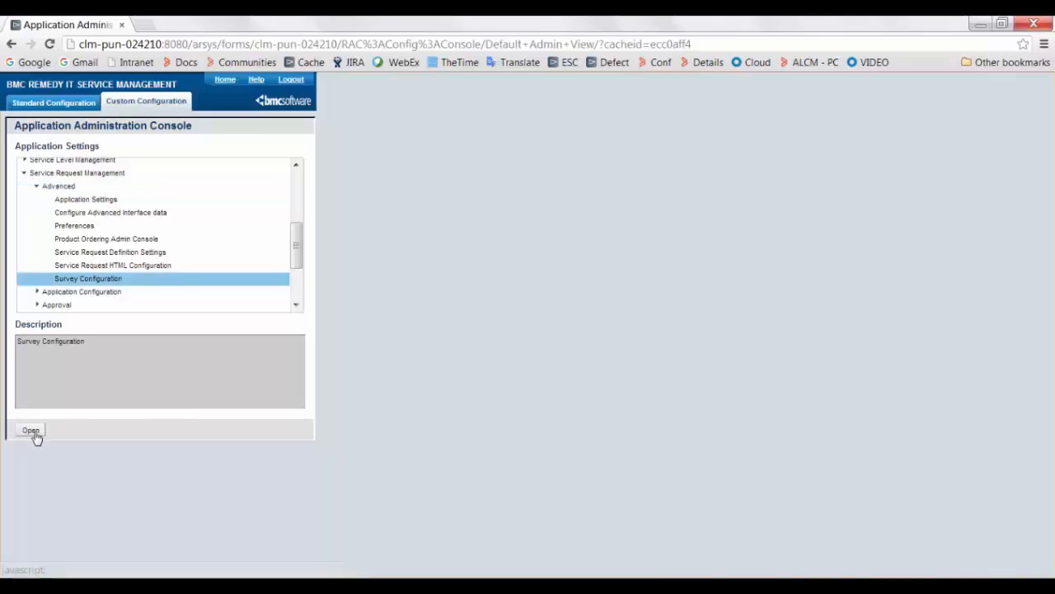
Create and save a survey named 'Help Desk' for Calbro Services, then select it
{"action": "left_click", "coordinate": [31, 430]}
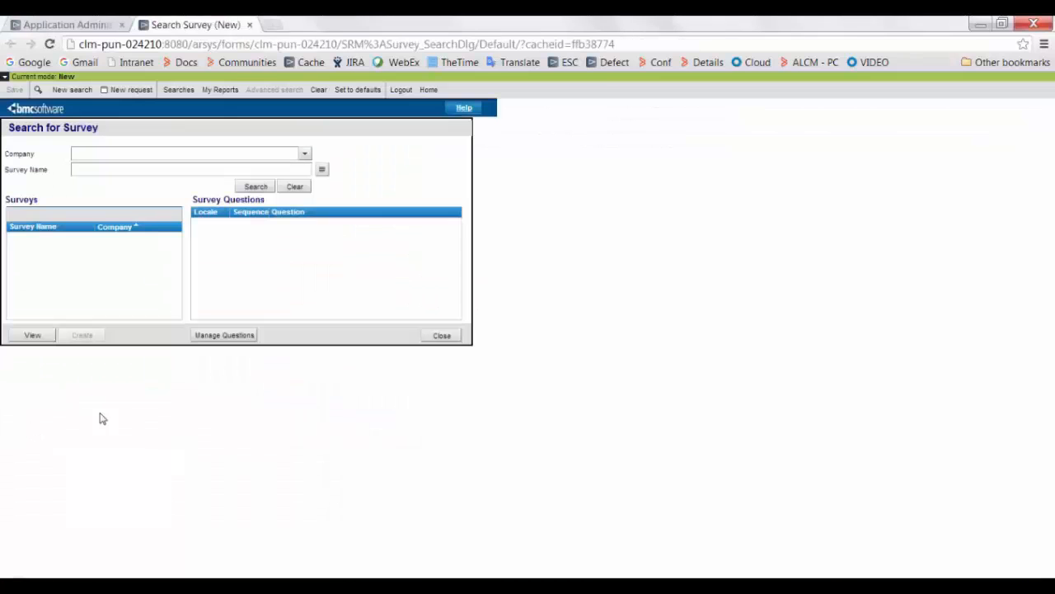
{"action": "left_click", "coordinate": [304, 153]}
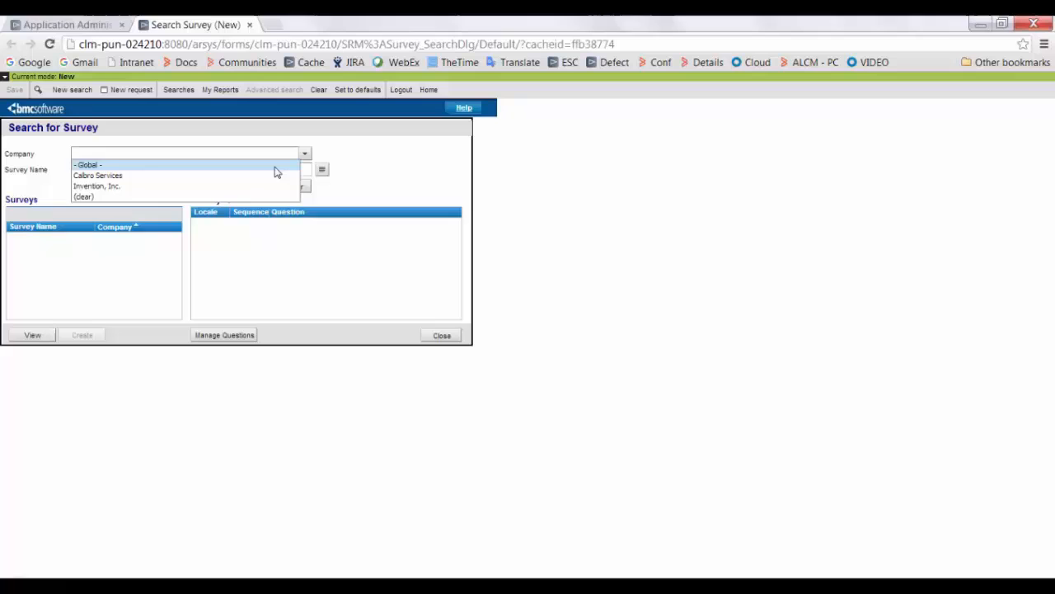
{"action": "left_click", "coordinate": [98, 176]}
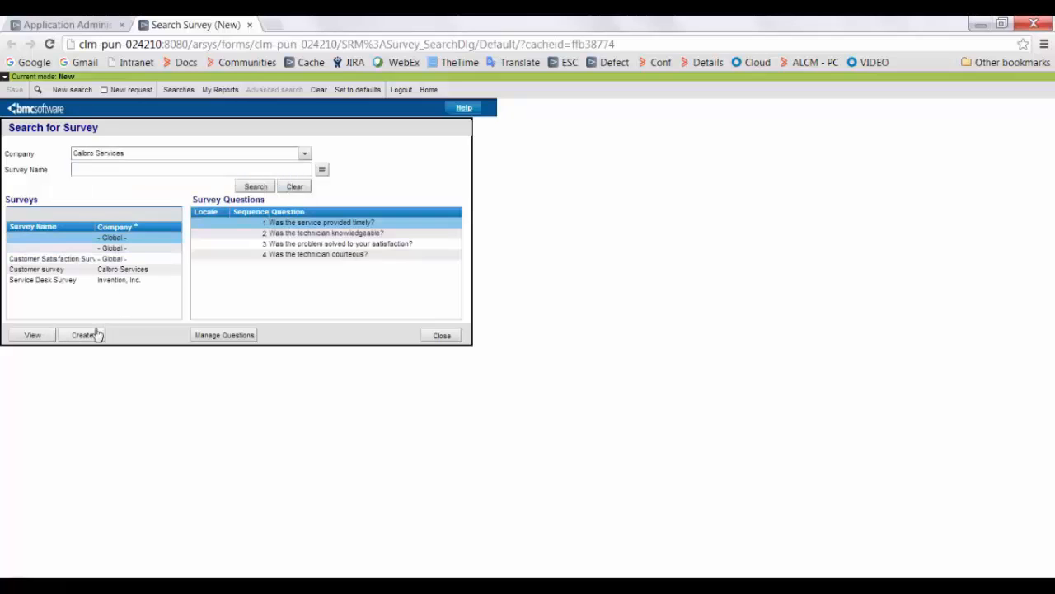
{"action": "left_click", "coordinate": [82, 334]}
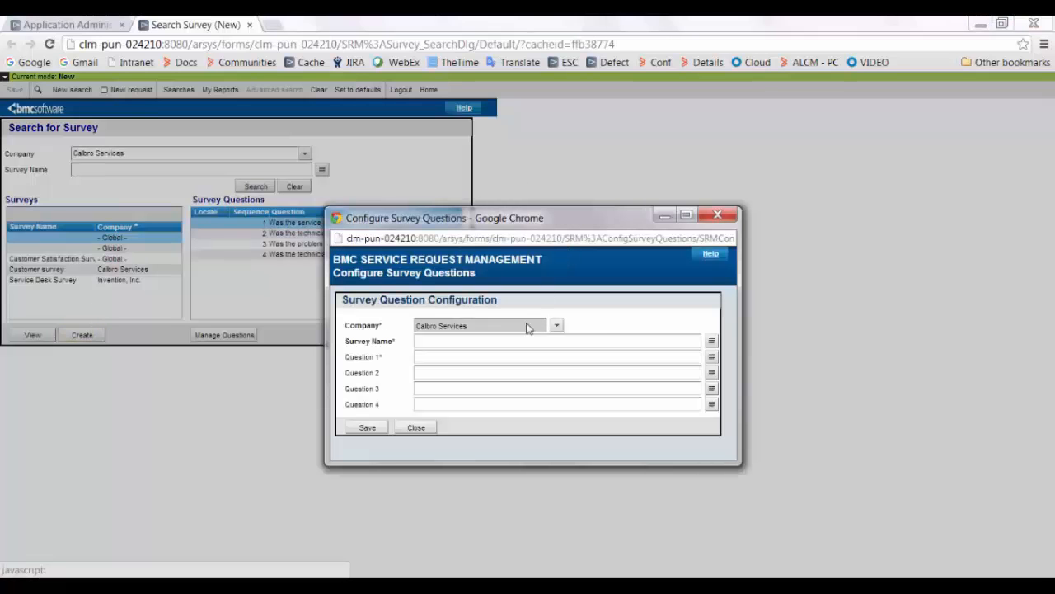
{"action": "type", "text": "Help Desk"}
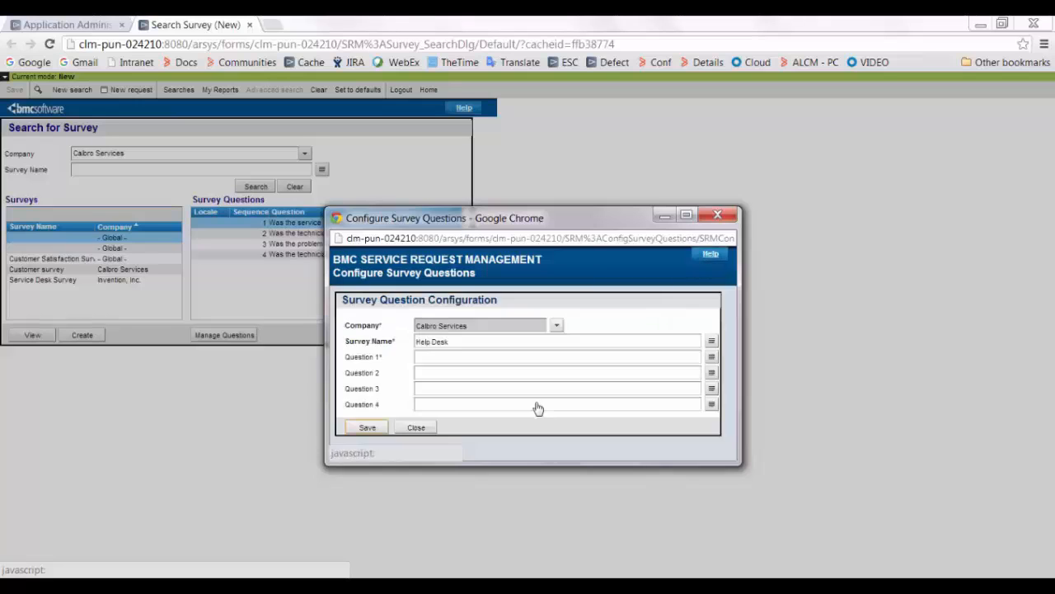
{"action": "left_click", "coordinate": [416, 426]}
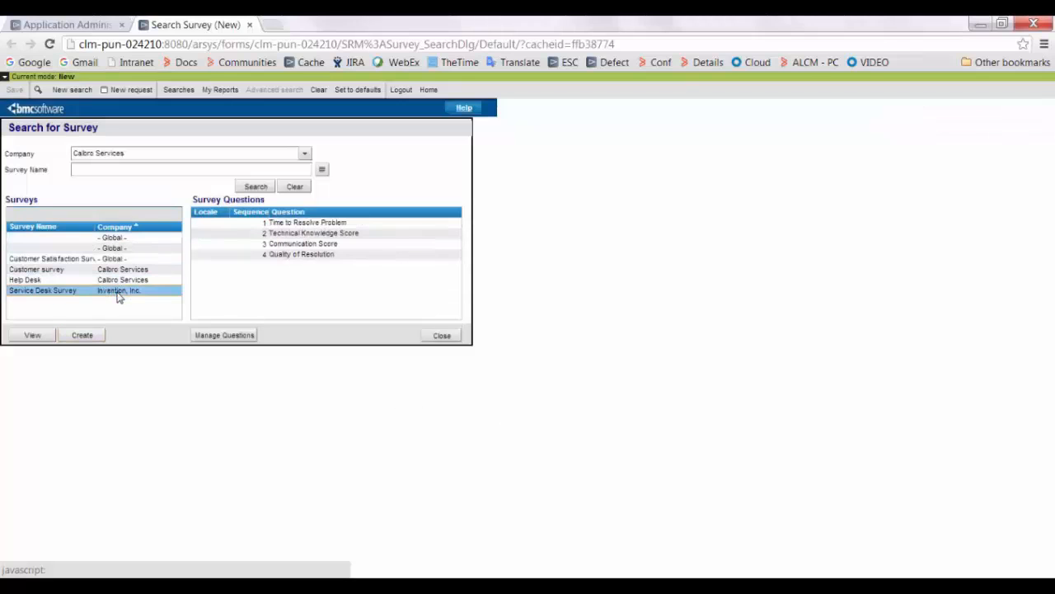
{"action": "left_click", "coordinate": [25, 279]}
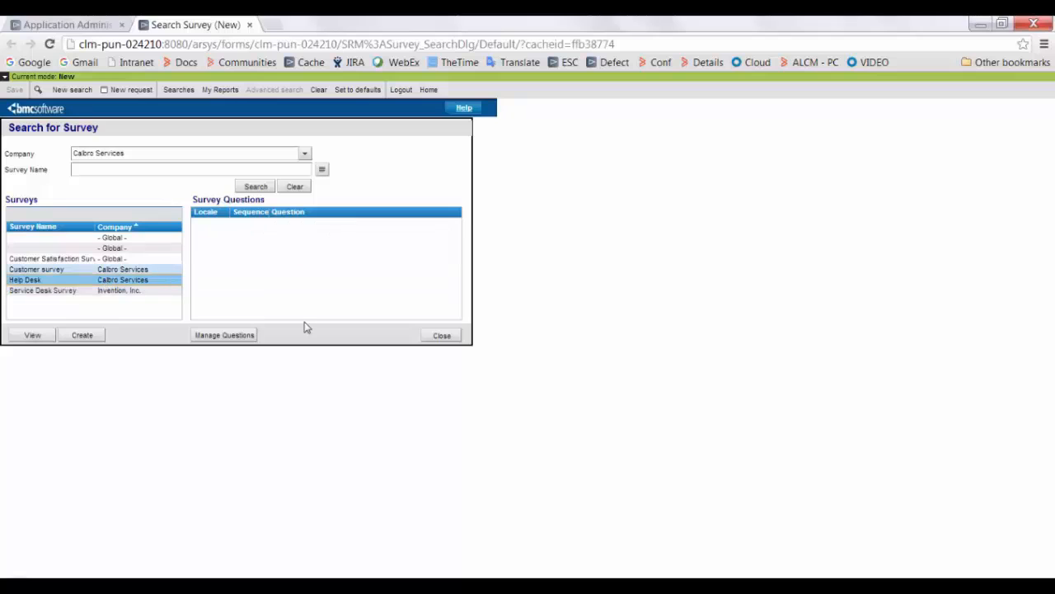
Add Question 1 through Question 4 with sequences 1–4 to Help Desk, then close
{"action": "left_click", "coordinate": [223, 335]}
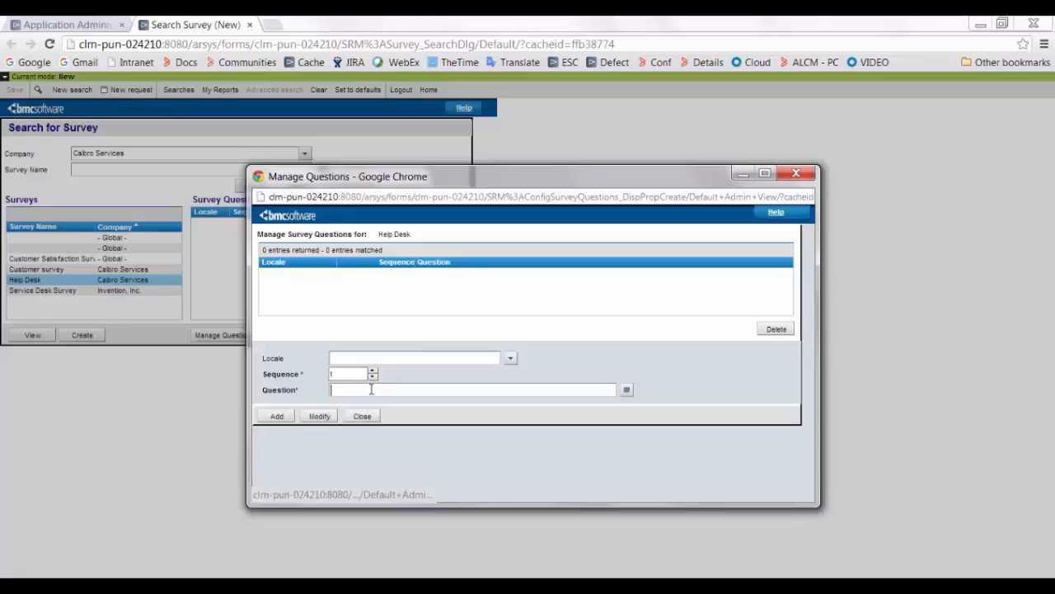
{"action": "type", "text": "Question 1"}
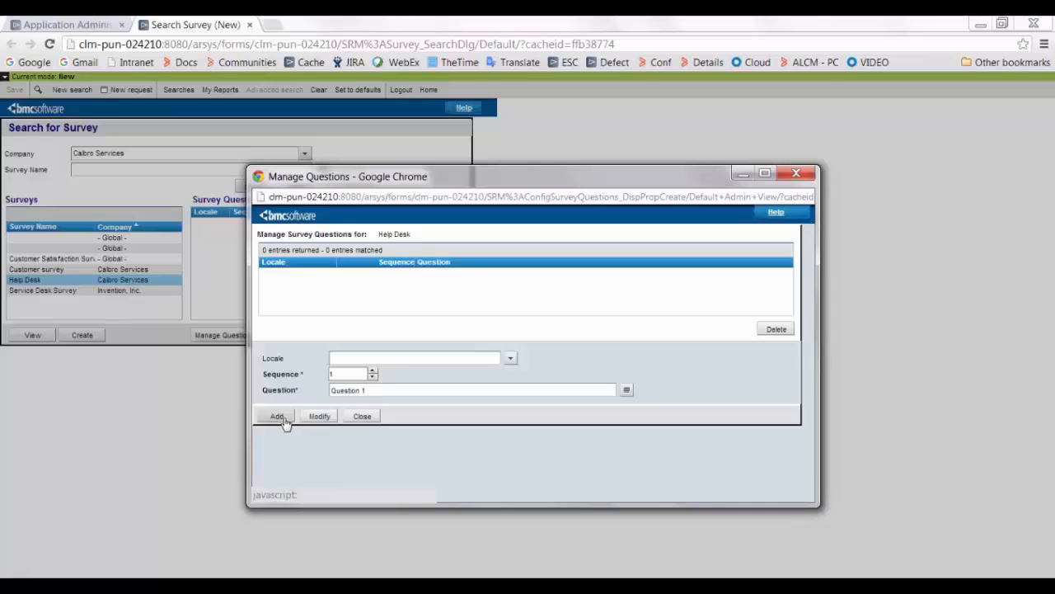
{"action": "left_click", "coordinate": [276, 415]}
{"action": "type", "text": "2"}
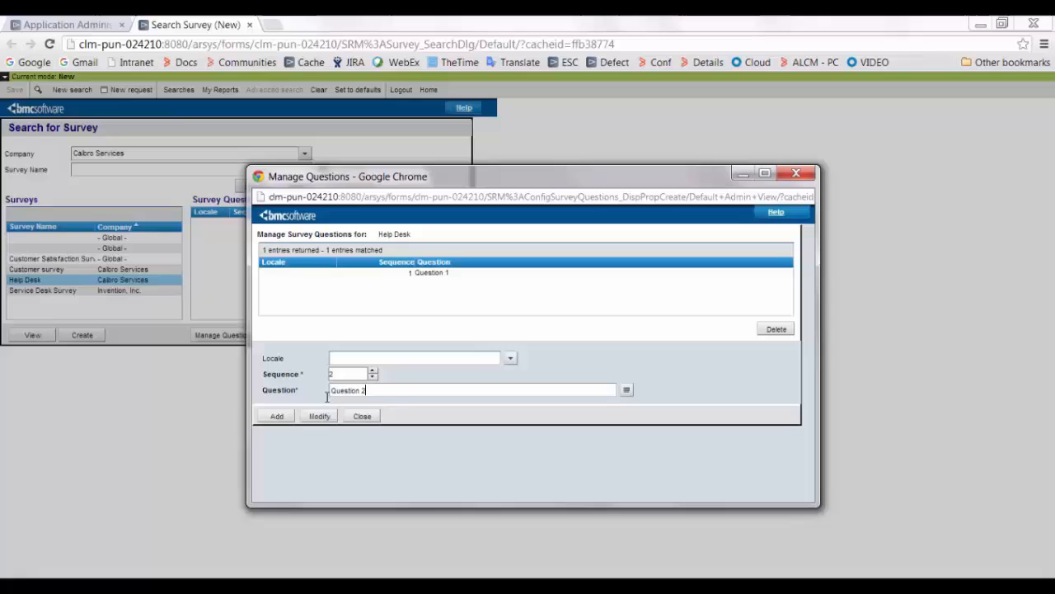
{"action": "left_click", "coordinate": [276, 416]}
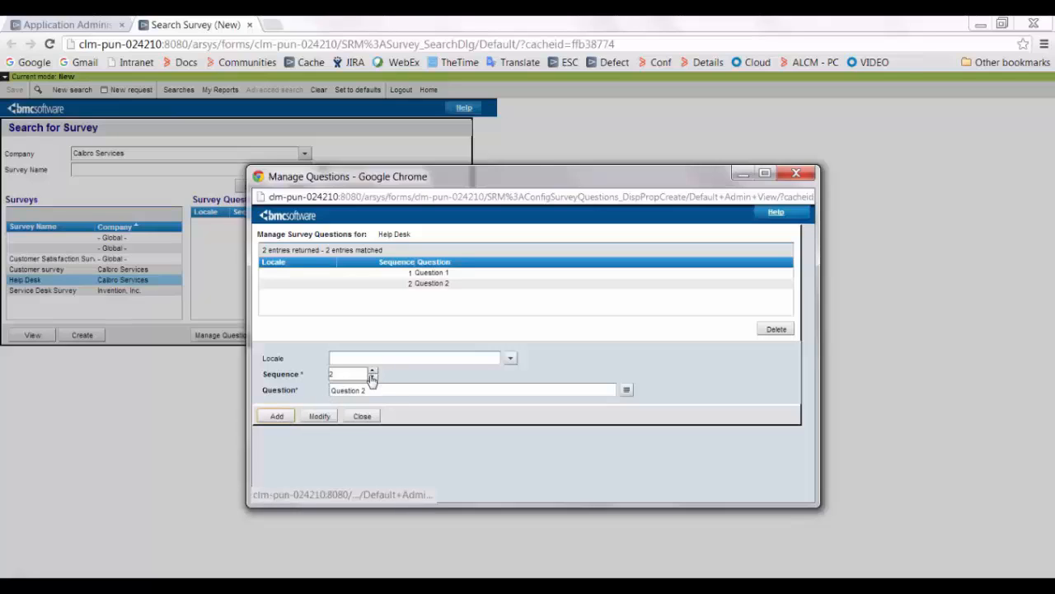
{"action": "left_click", "coordinate": [372, 370]}
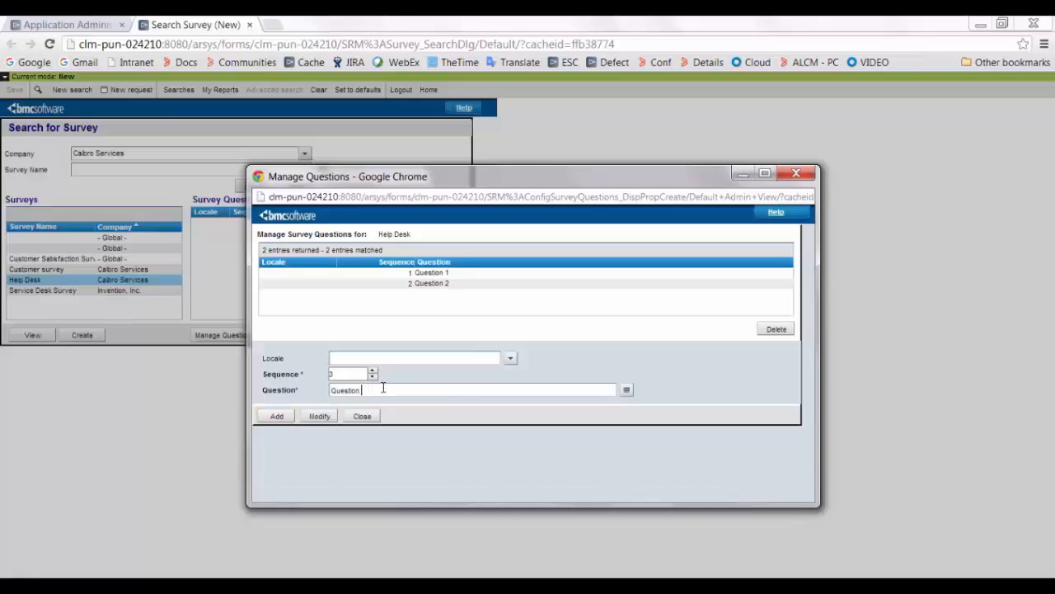
{"action": "left_click", "coordinate": [276, 415]}
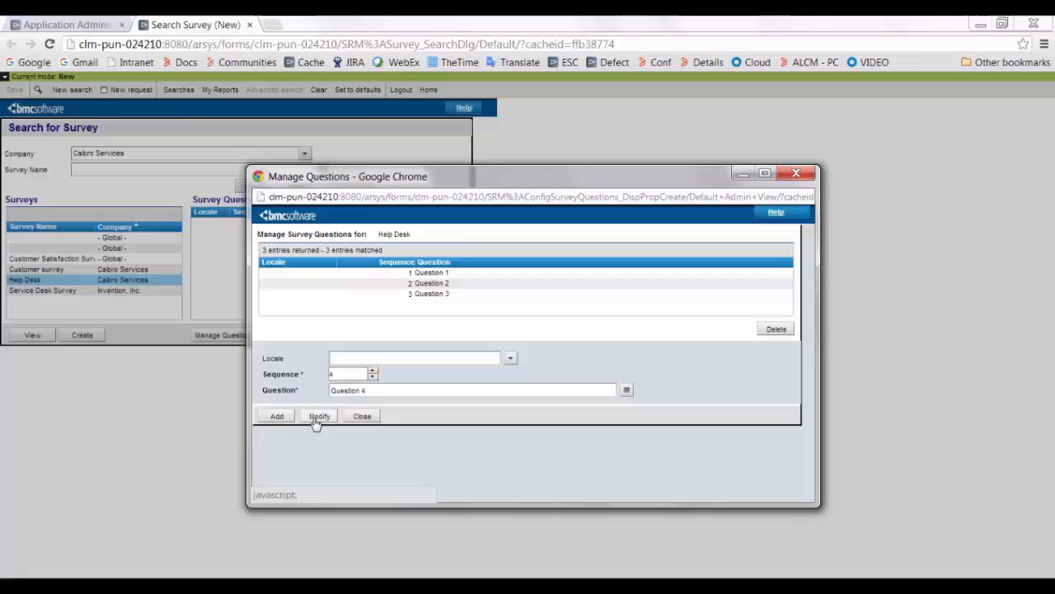
{"action": "left_click", "coordinate": [276, 416]}
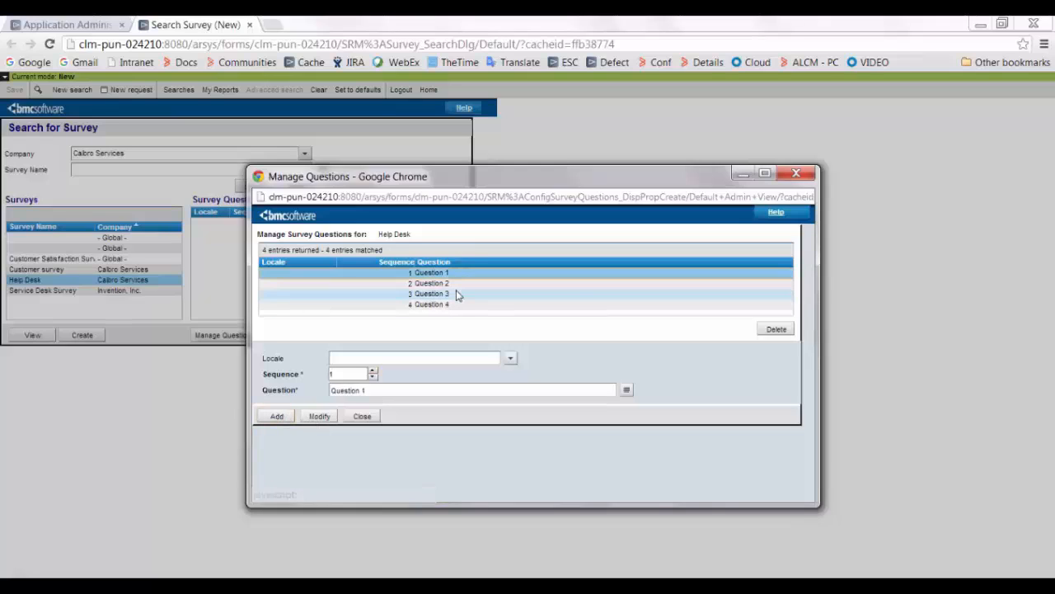
{"action": "left_click", "coordinate": [430, 294]}
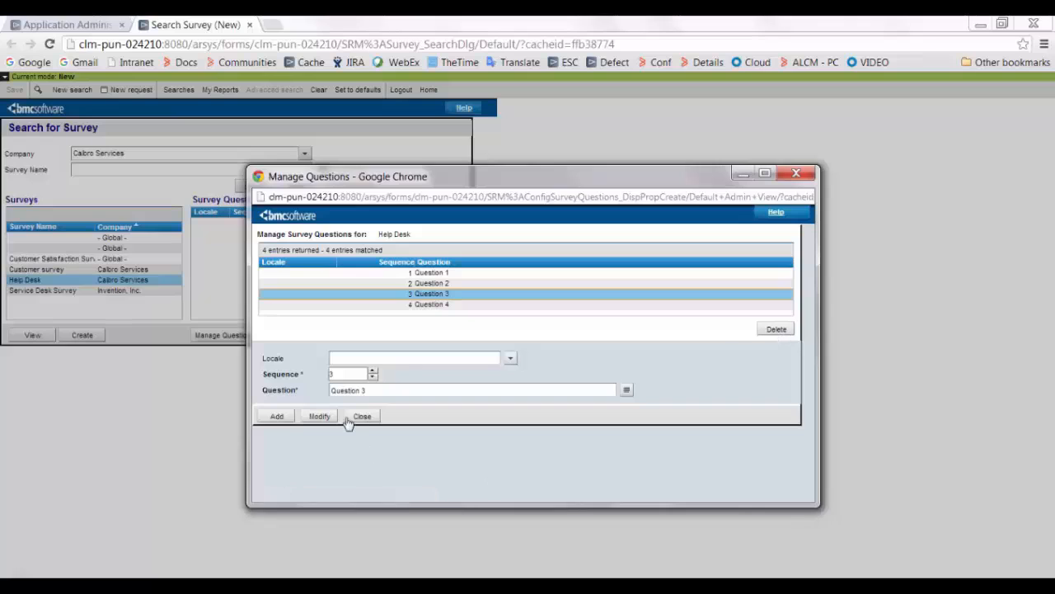
{"action": "left_click", "coordinate": [361, 416]}
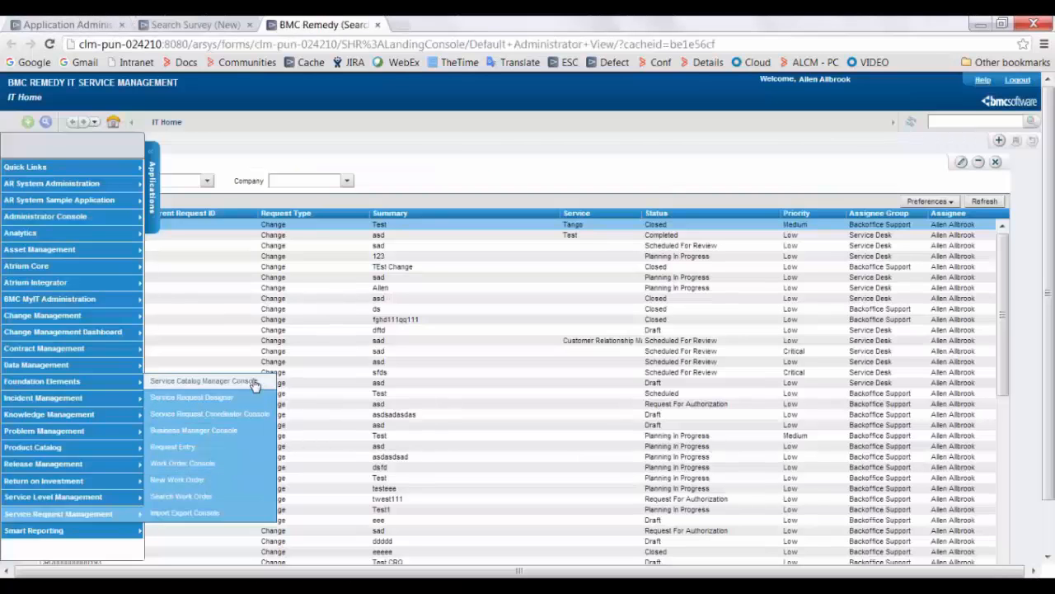
Search for service request definitions in the Service Catalog Manager Console
{"action": "left_click", "coordinate": [204, 380]}
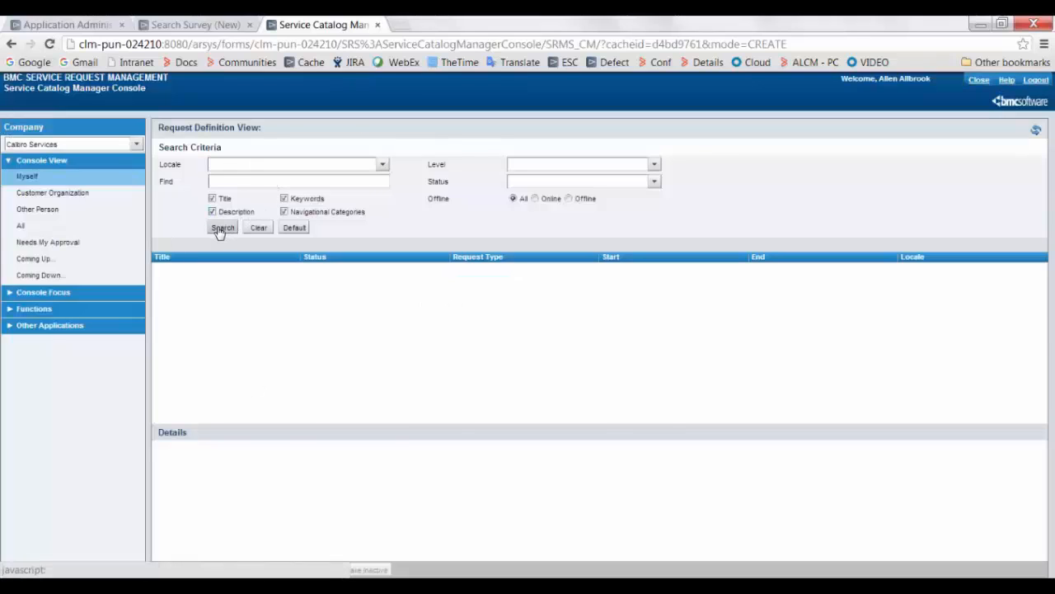
{"action": "left_click", "coordinate": [223, 227]}
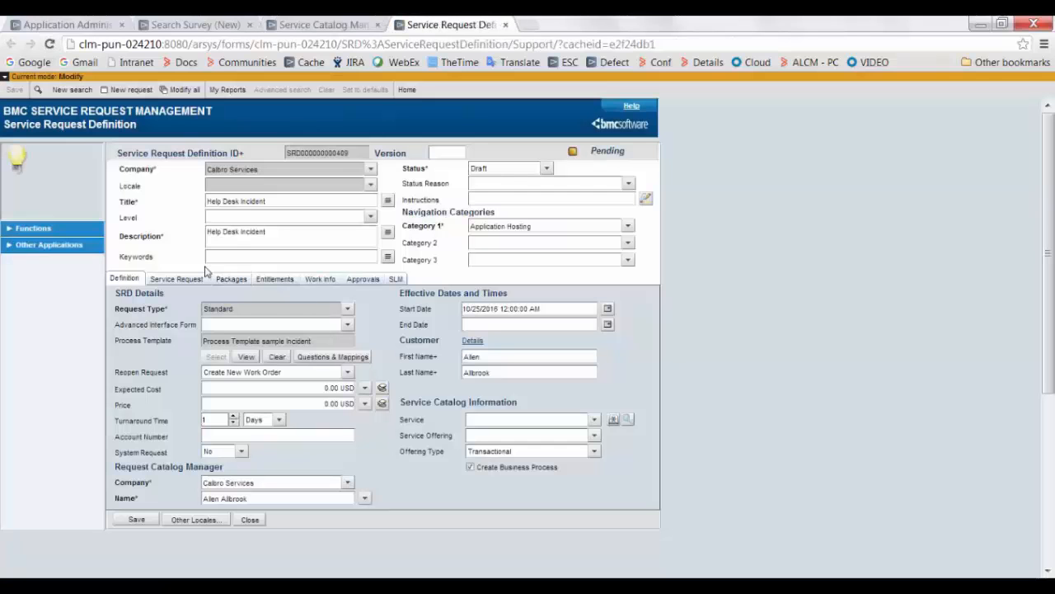
Select the Help Desk survey on the Help Desk Incident definition, acknowledge the note, and save
{"action": "left_click", "coordinate": [176, 278]}
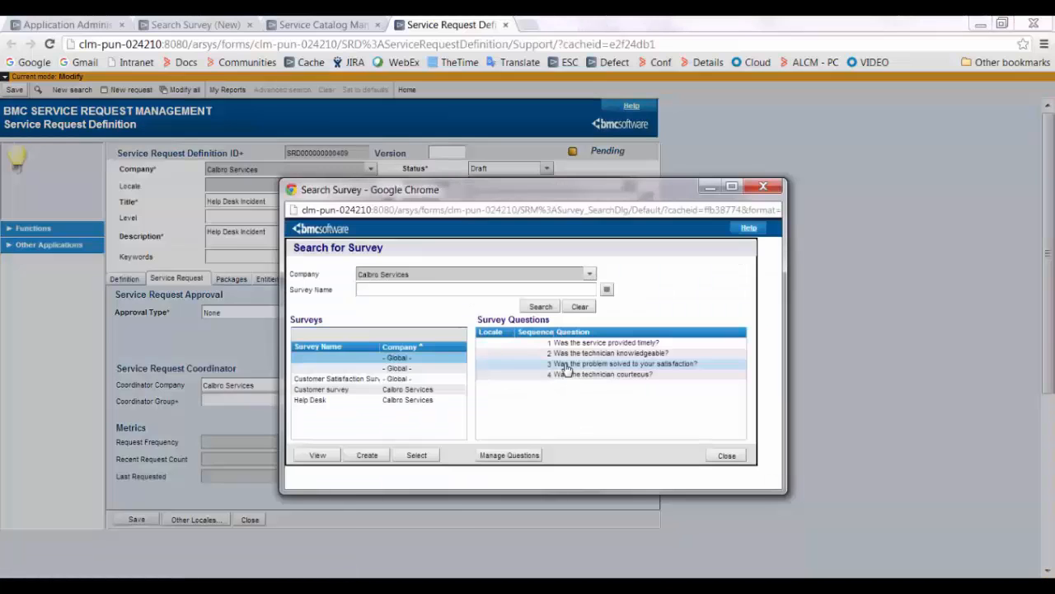
{"action": "left_click", "coordinate": [309, 400]}
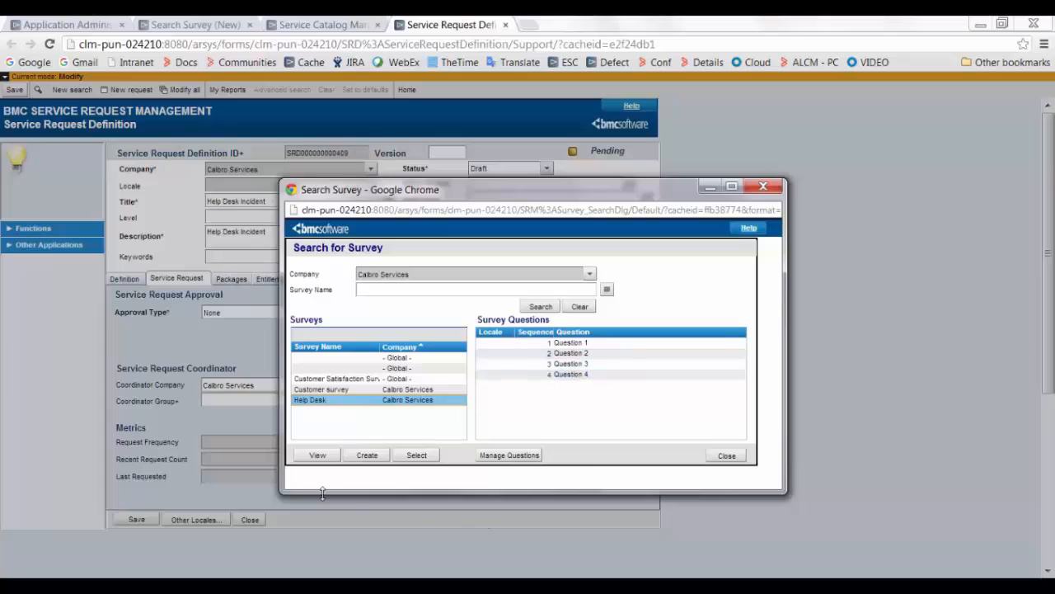
{"action": "left_click", "coordinate": [416, 454]}
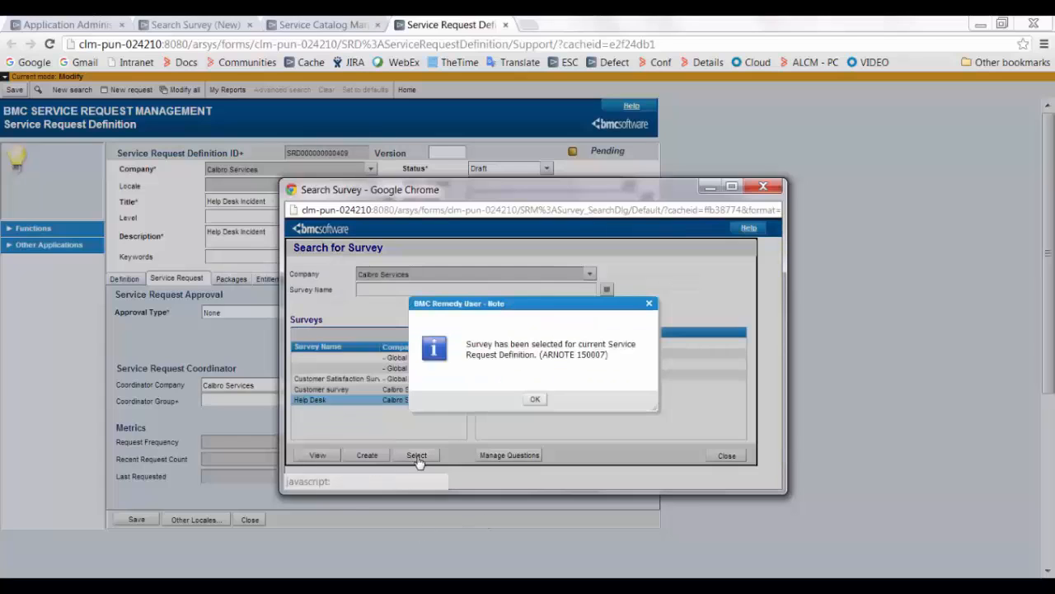
{"action": "left_click", "coordinate": [534, 399]}
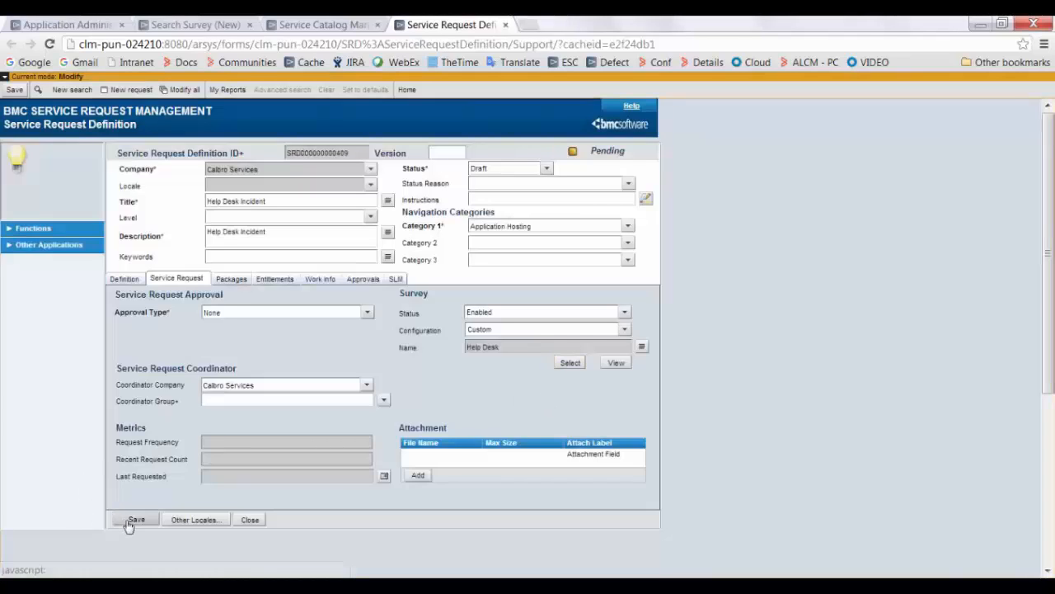
{"action": "left_click", "coordinate": [136, 519]}
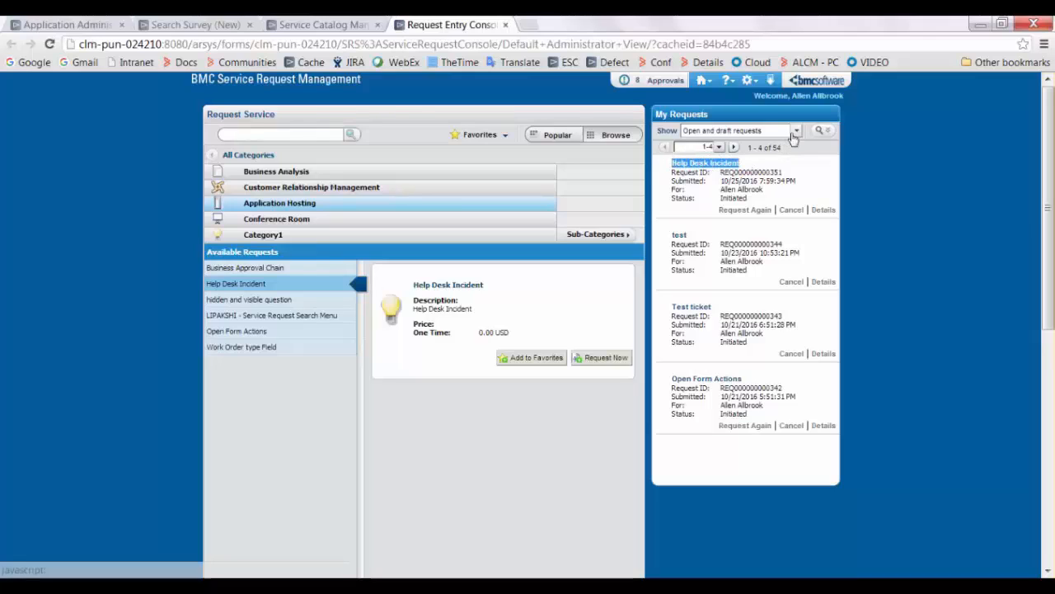
Show All requests in the Request Entry Console and choose Help > Complete Survey
{"action": "left_click", "coordinate": [794, 130]}
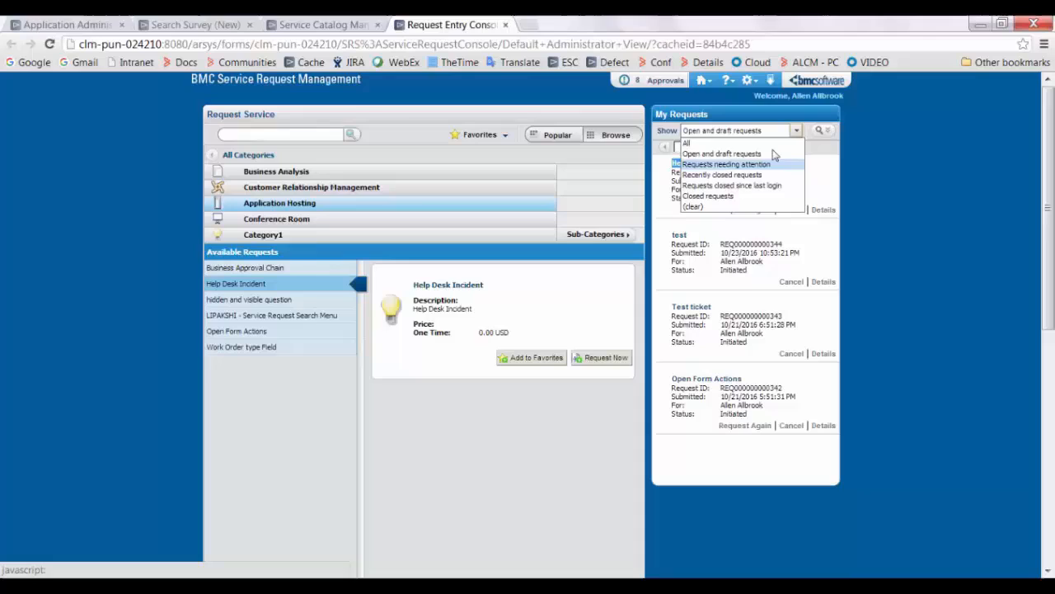
{"action": "left_click", "coordinate": [686, 143]}
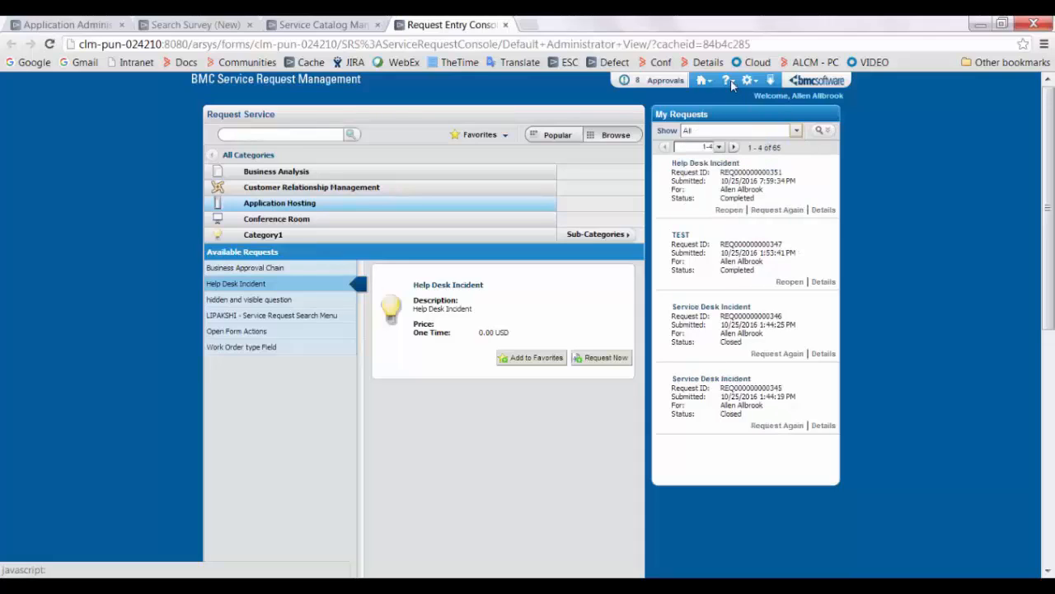
{"action": "left_click", "coordinate": [727, 80]}
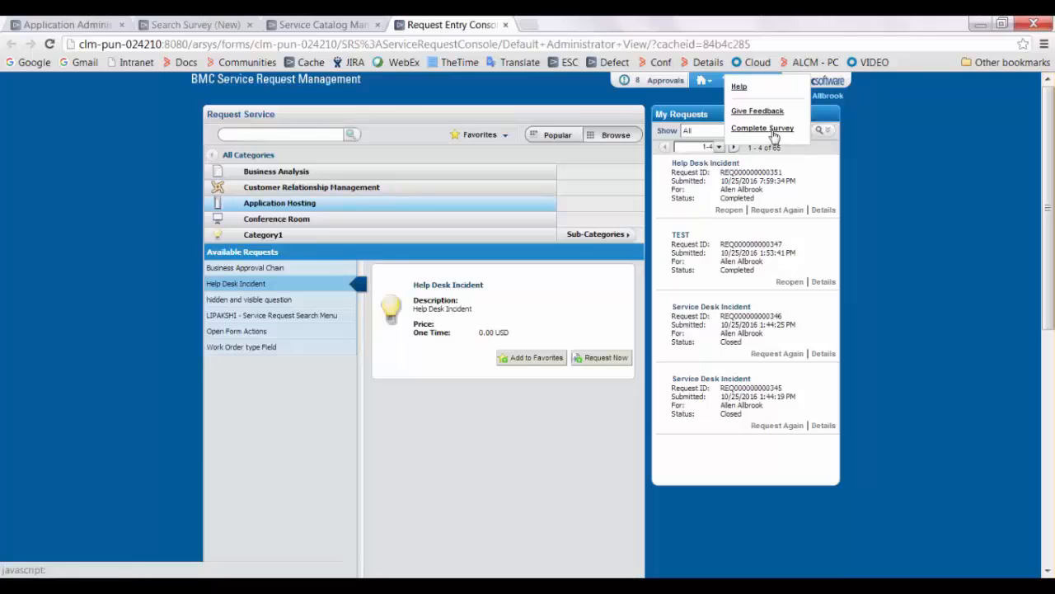
{"action": "left_click", "coordinate": [761, 127]}
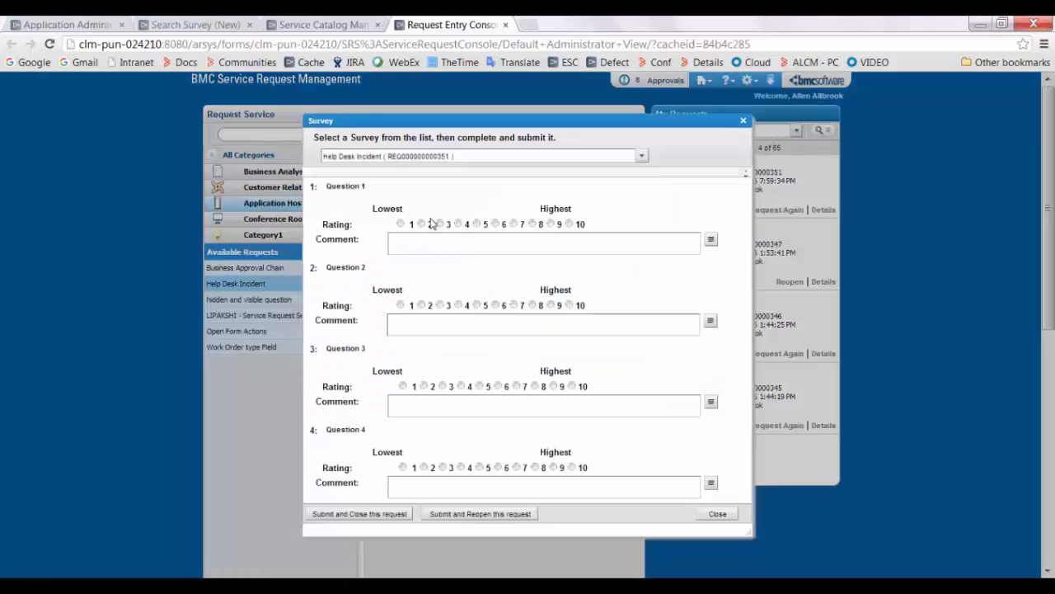
Rate all four questions 10, comment 'Thanks', then submit and close the request
{"action": "double_click", "coordinate": [344, 185]}
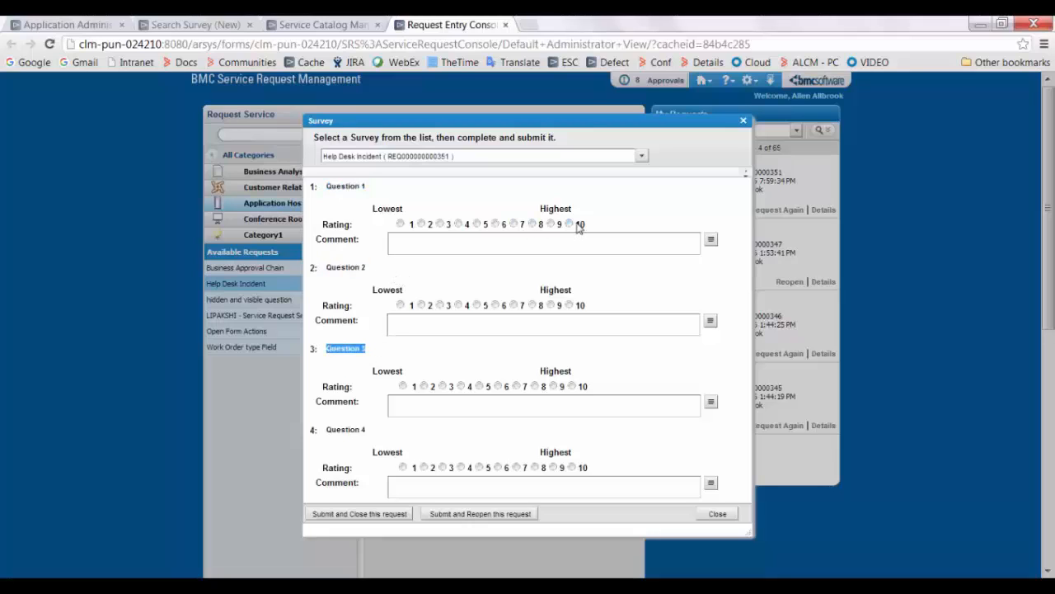
{"action": "left_click", "coordinate": [569, 223]}
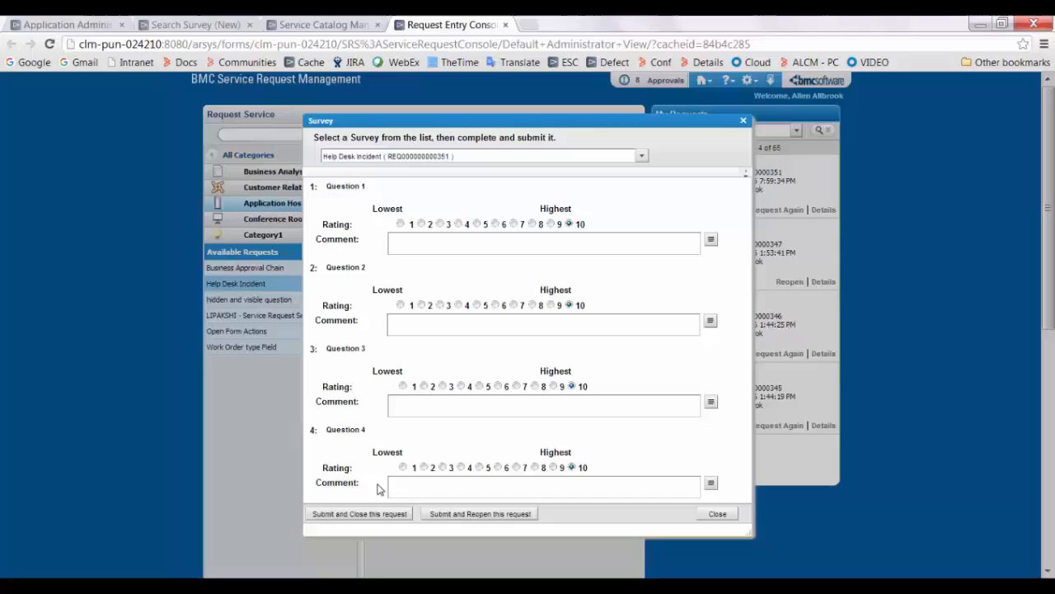
{"action": "type", "text": "Tha"}
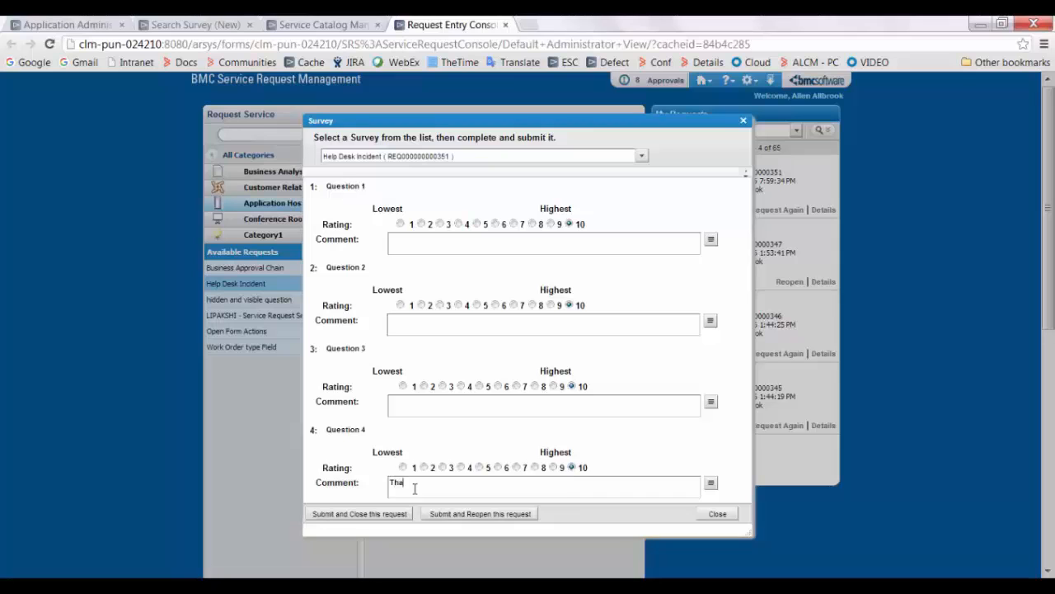
{"action": "left_click", "coordinate": [357, 513]}
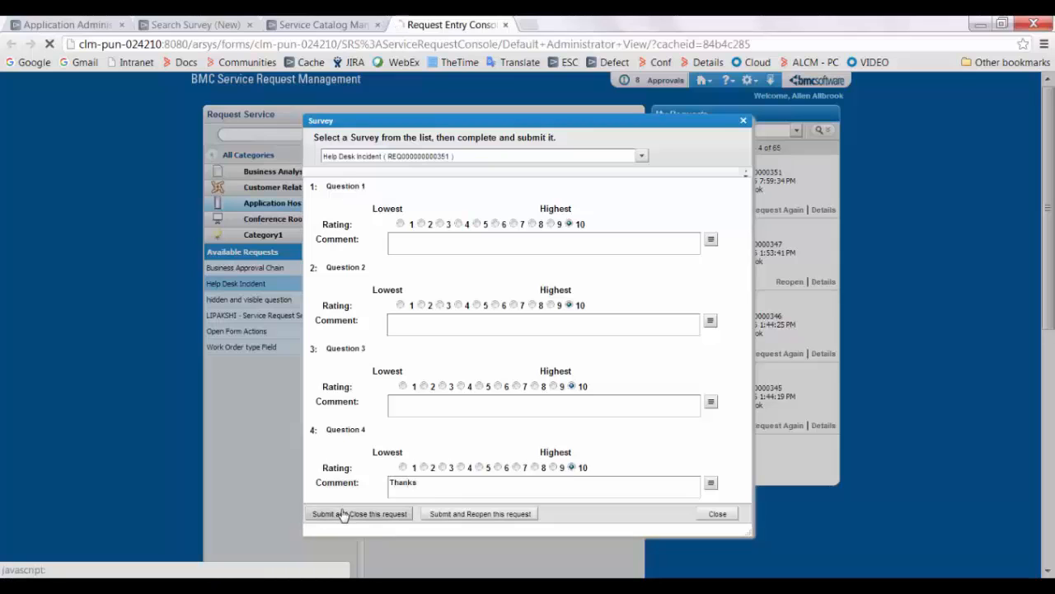
{"action": "left_click", "coordinate": [359, 513]}
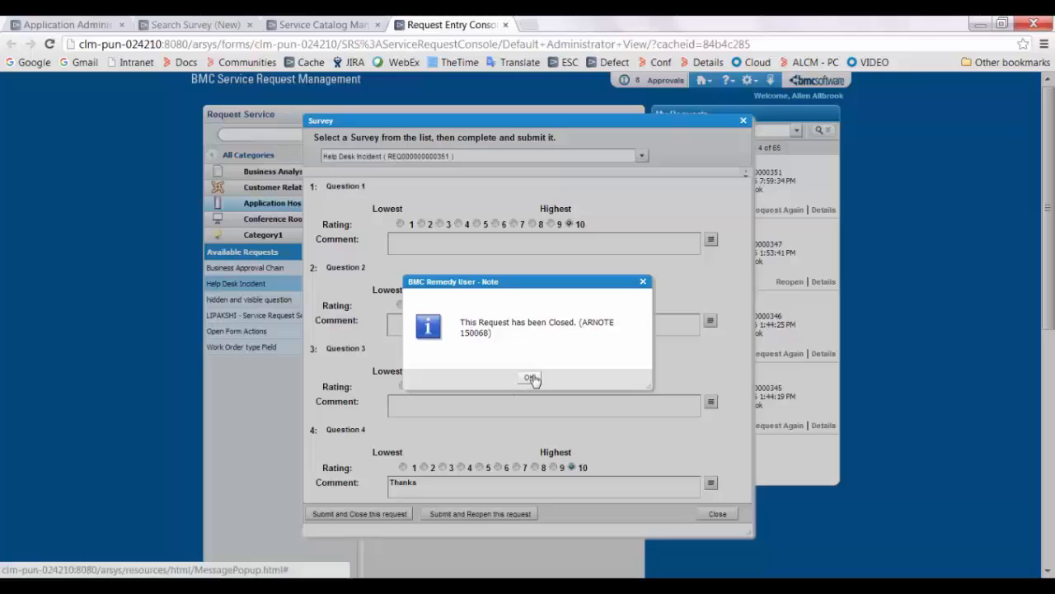
{"action": "left_click", "coordinate": [530, 378]}
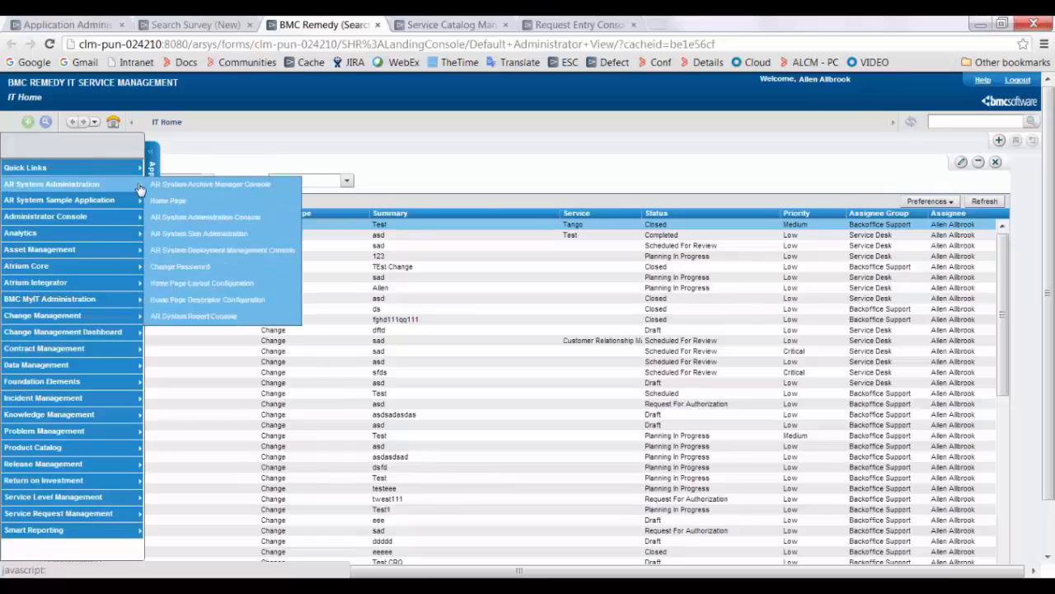
{"action": "mouse_move", "coordinate": [223, 316]}
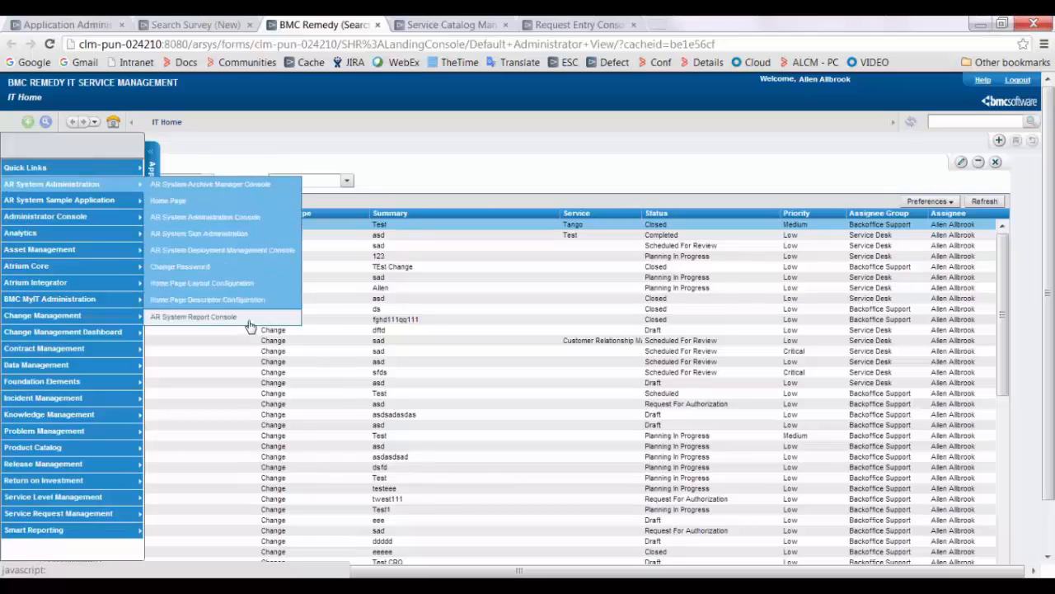
Open the AR System Report Console, filter to the Survey category, and pick Survey Results Detail
{"action": "left_click", "coordinate": [192, 317]}
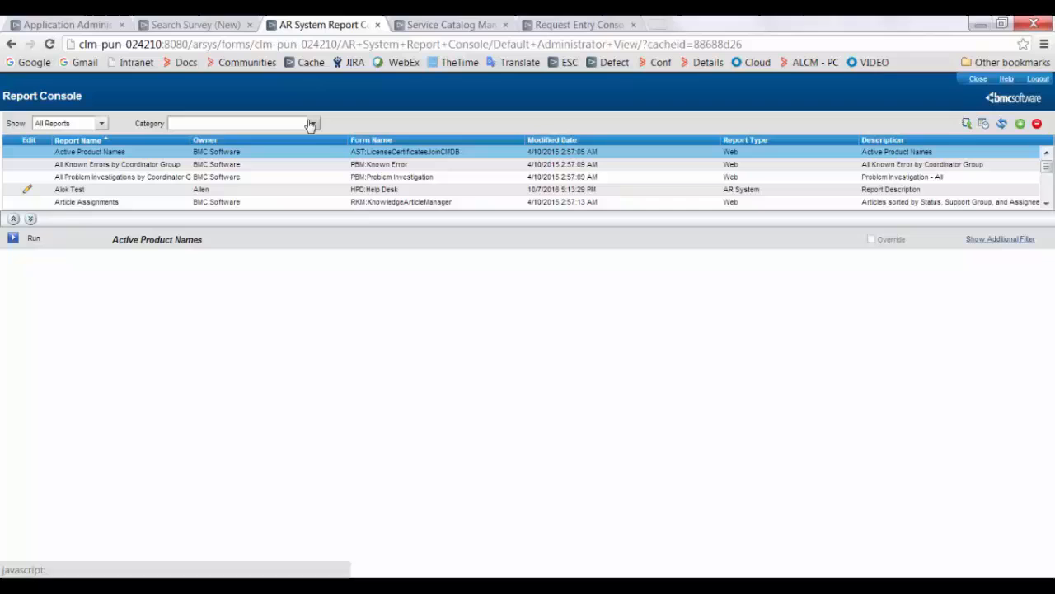
{"action": "left_click", "coordinate": [311, 123]}
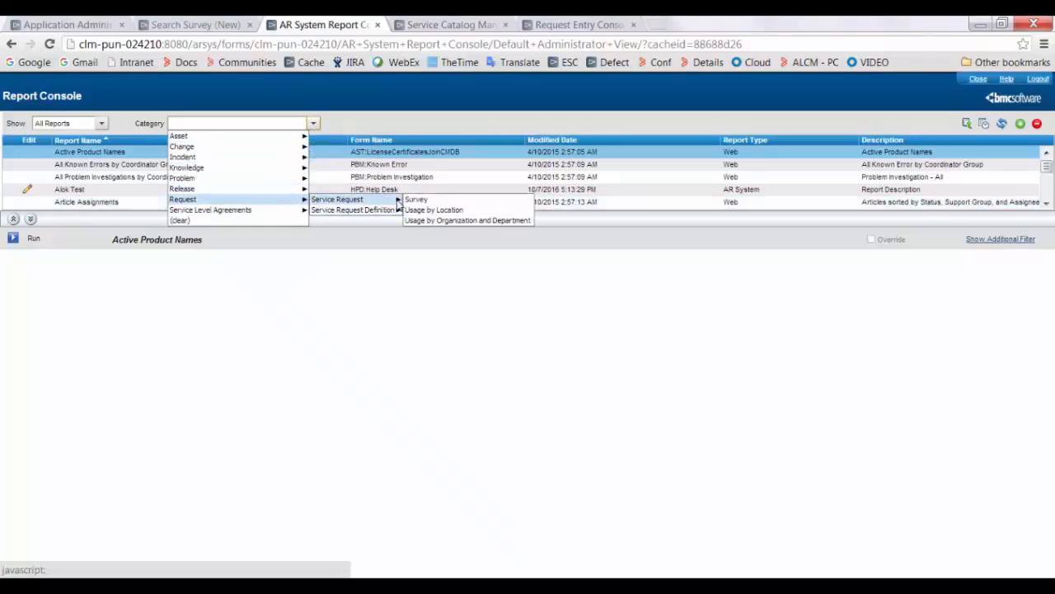
{"action": "left_click", "coordinate": [416, 198]}
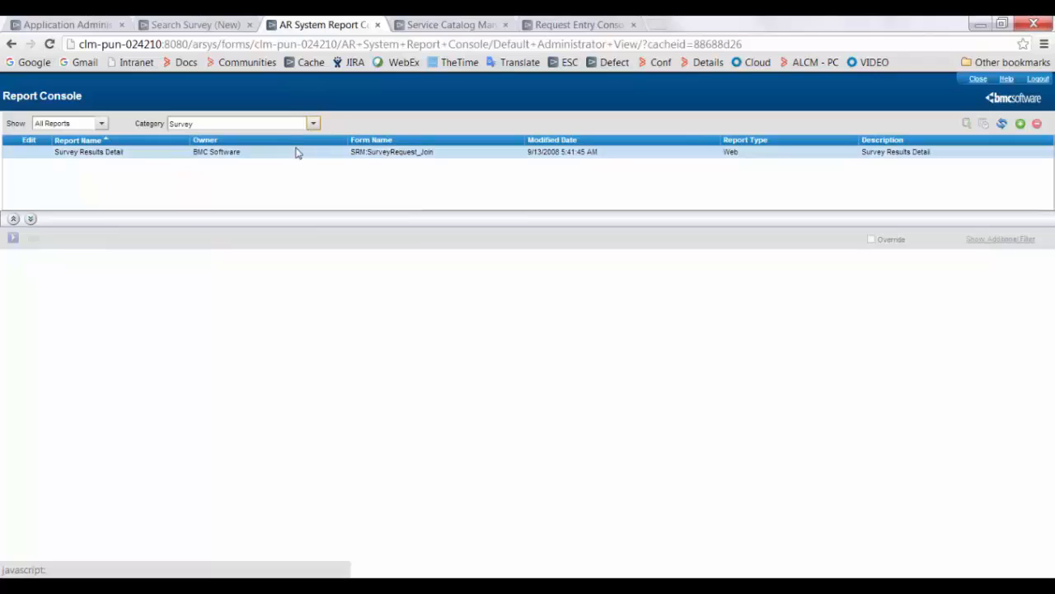
{"action": "left_click", "coordinate": [89, 152]}
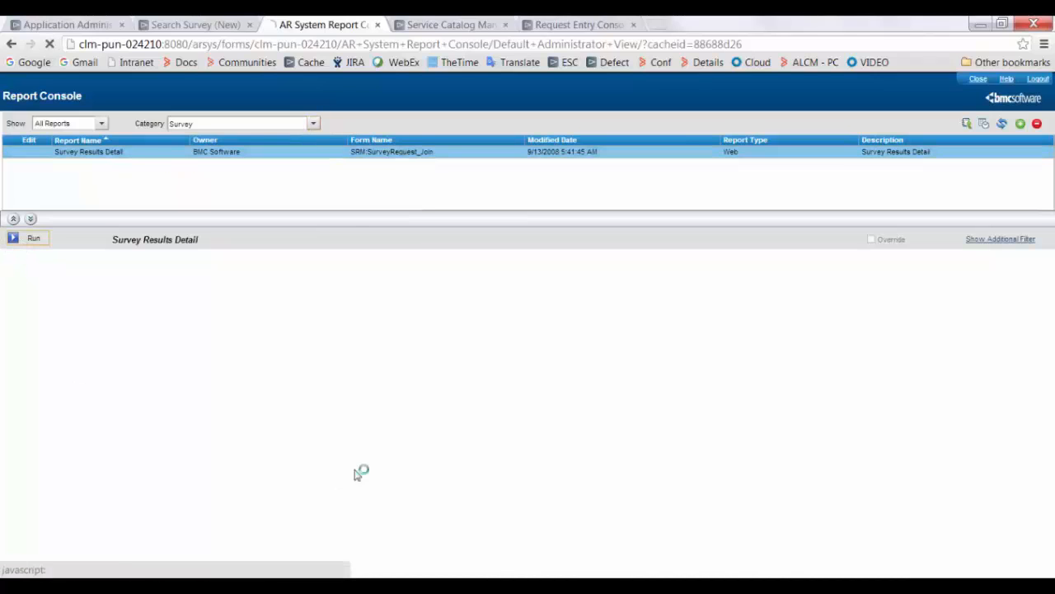
Run Survey Results Detail with start date 2016-10-01 and end date 2016-10-26
{"action": "left_click", "coordinate": [33, 237]}
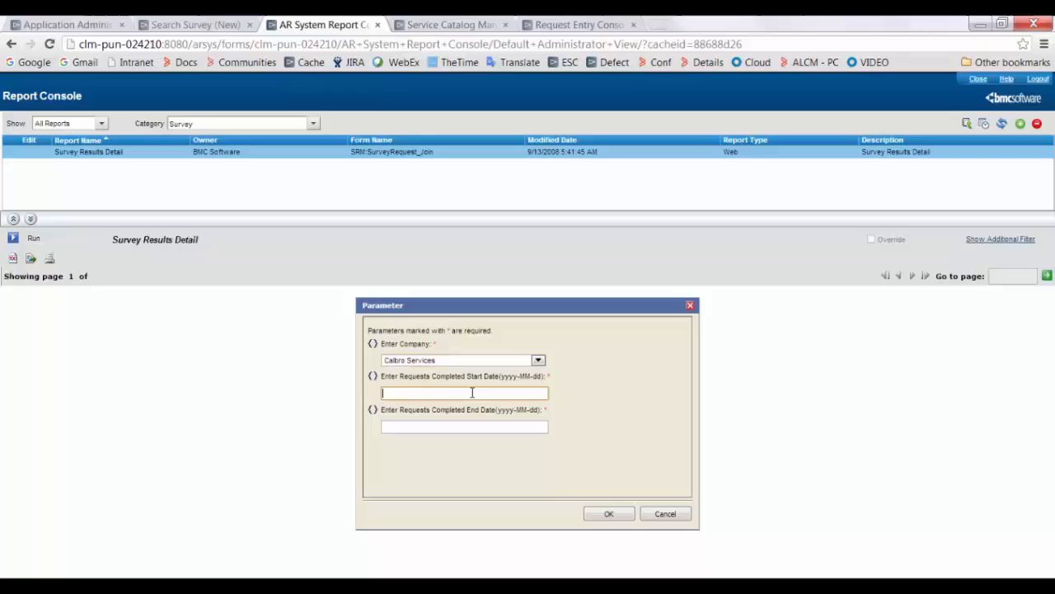
{"action": "type", "text": "2016"}
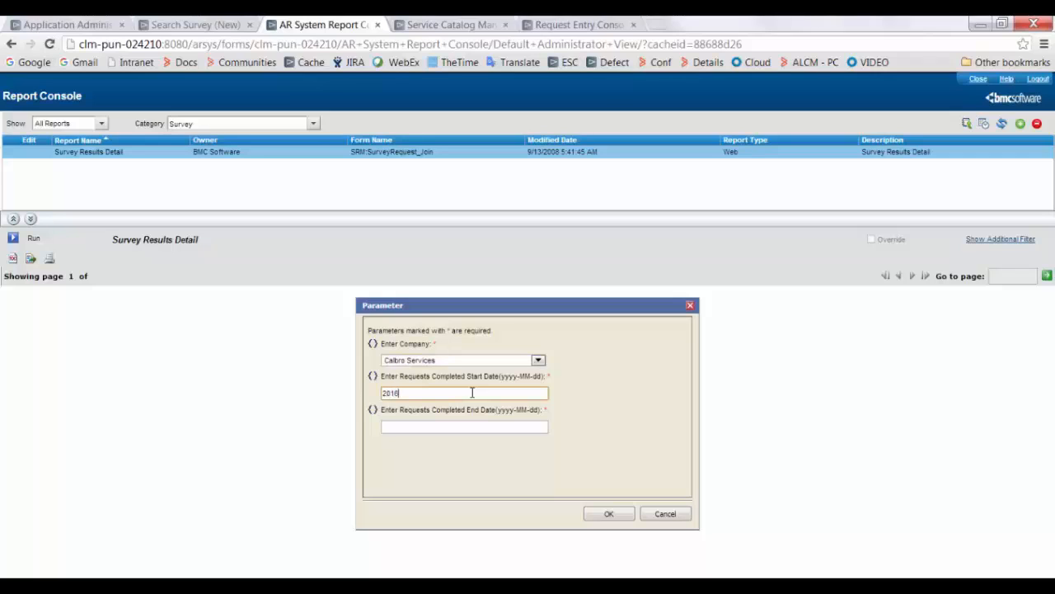
{"action": "type", "text": "-10-01"}
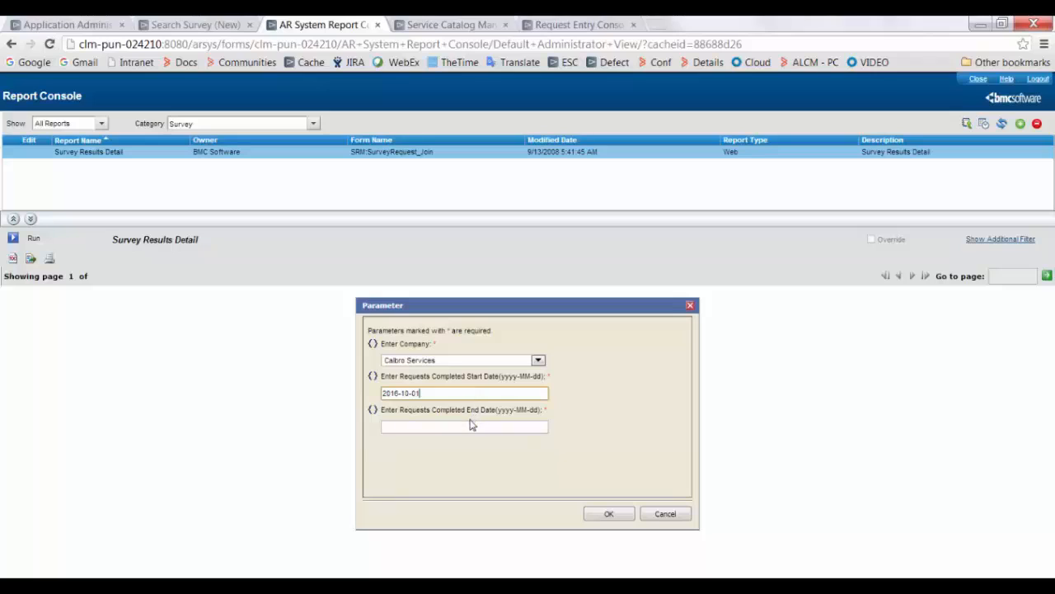
{"action": "type", "text": "2016-10-26"}
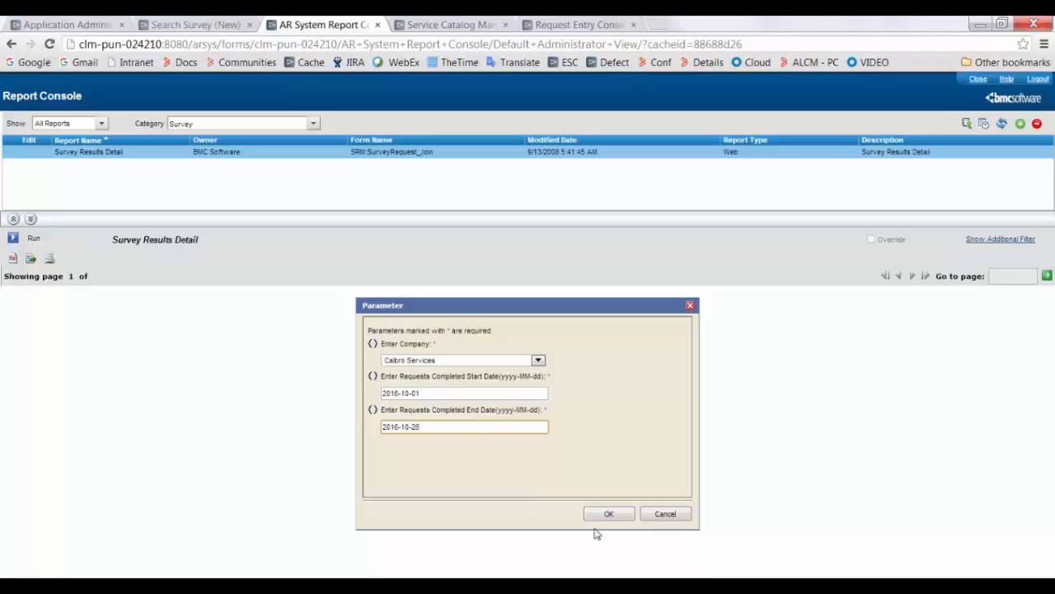
{"action": "left_click", "coordinate": [609, 513]}
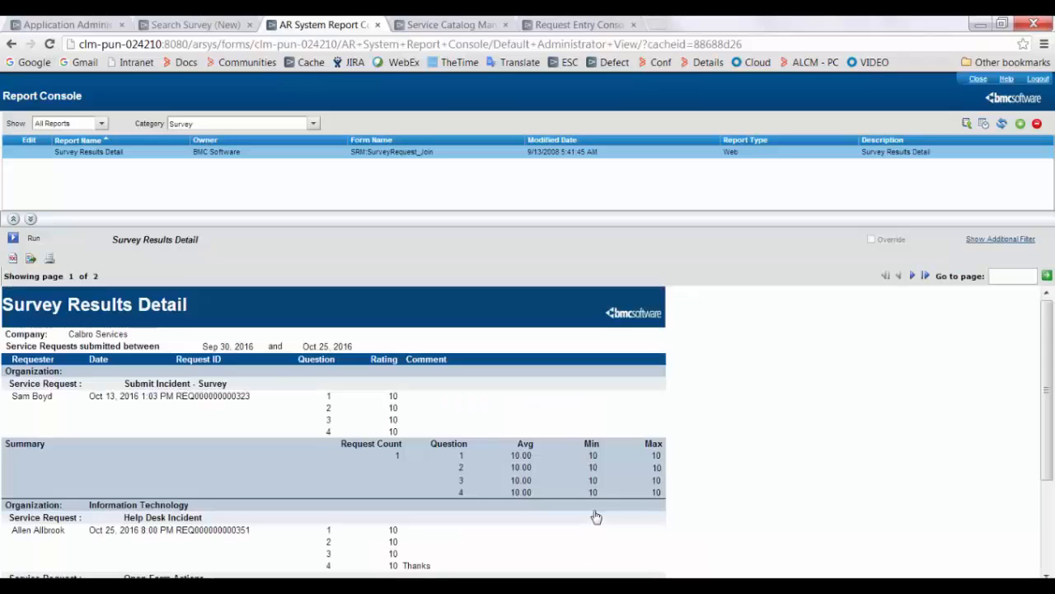
{"action": "mouse_move", "coordinate": [303, 504]}
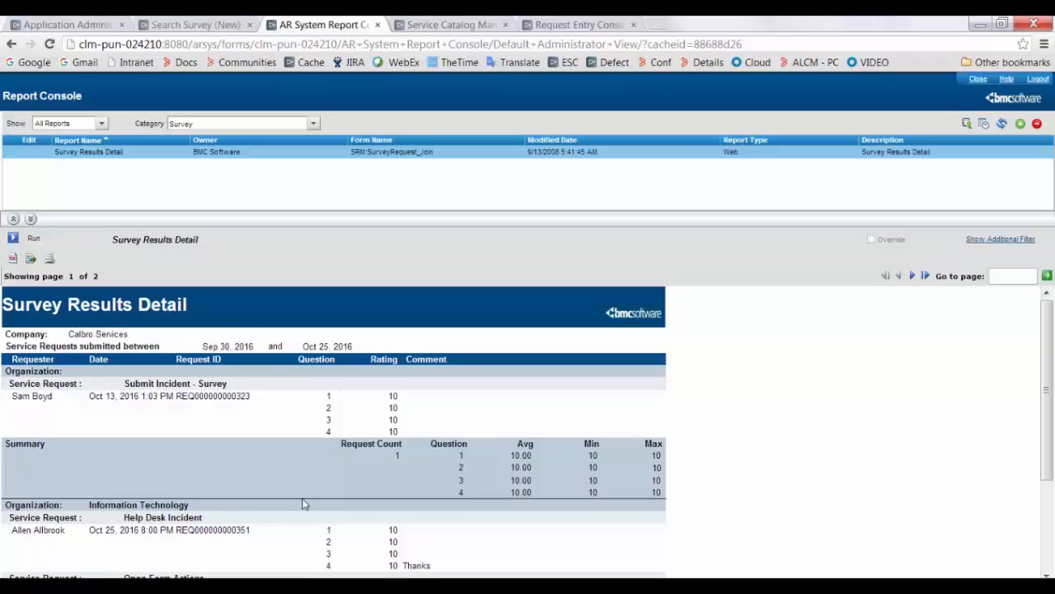